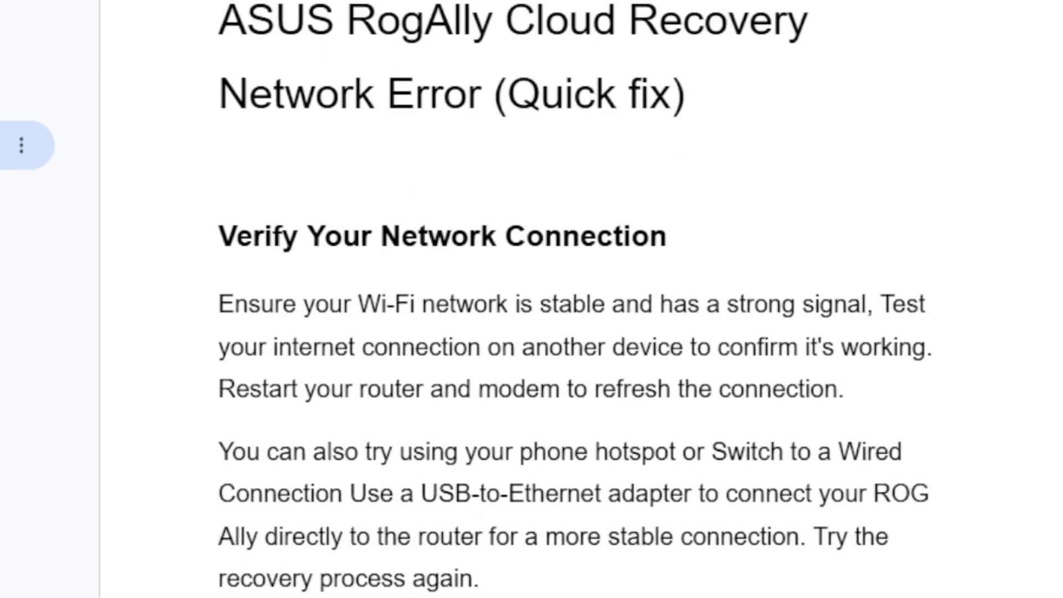
scroll(down, 3)
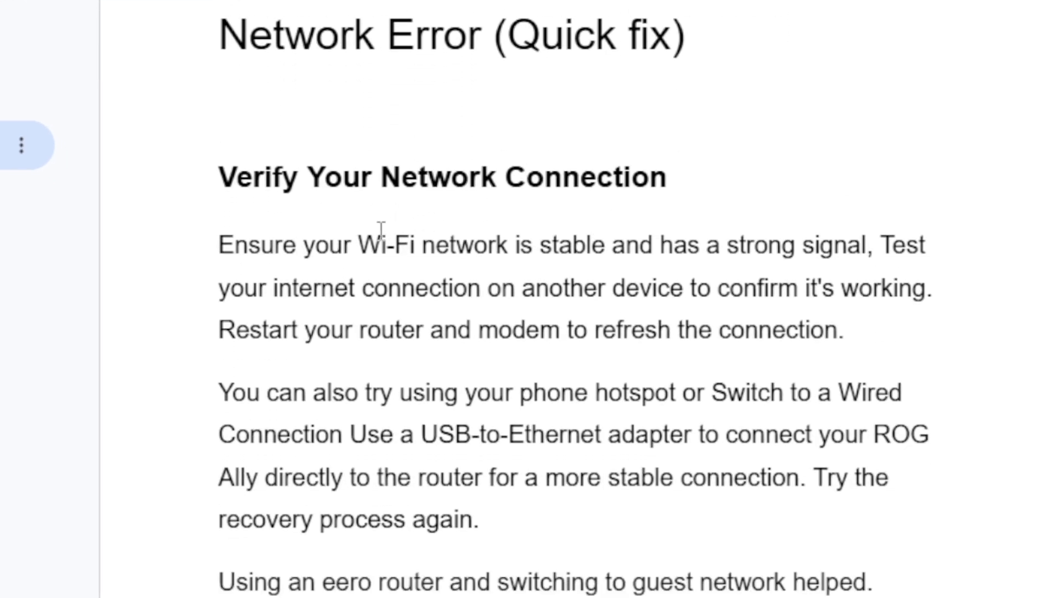
mouse_move(597, 262)
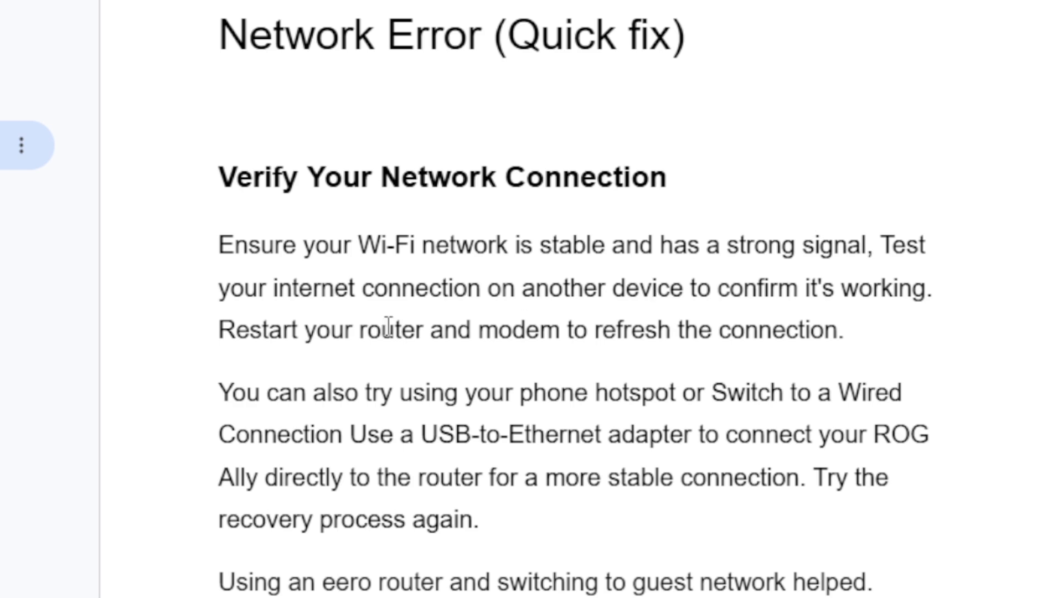
mouse_move(454, 339)
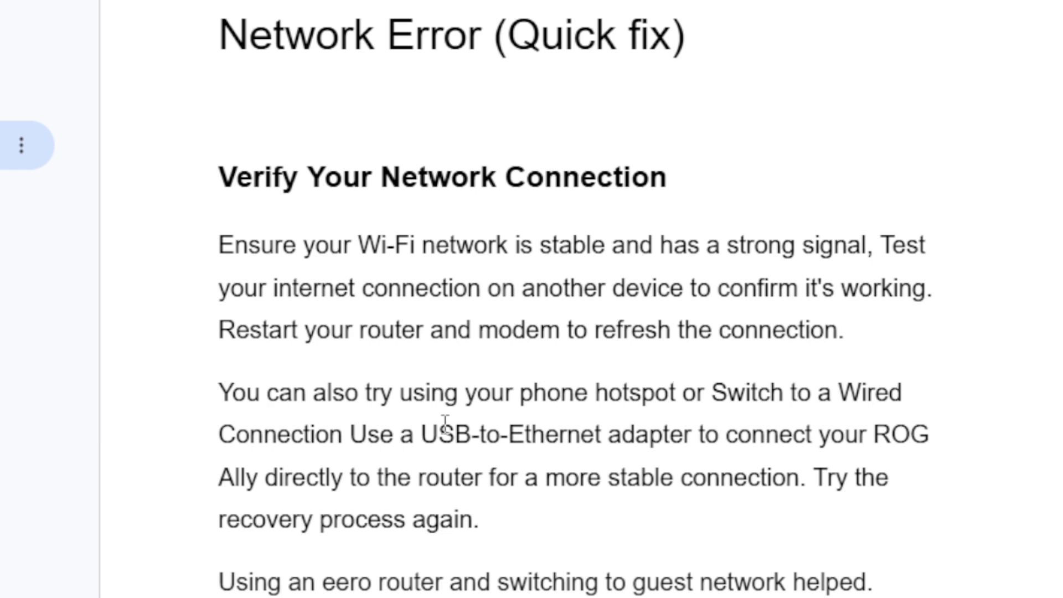
scroll(down, 3)
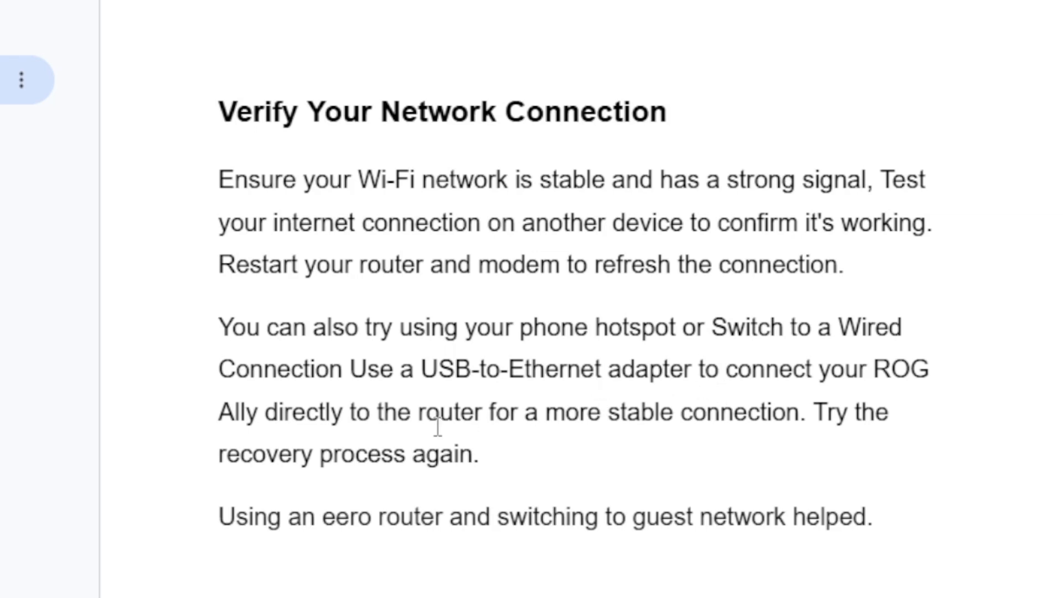
mouse_move(454, 430)
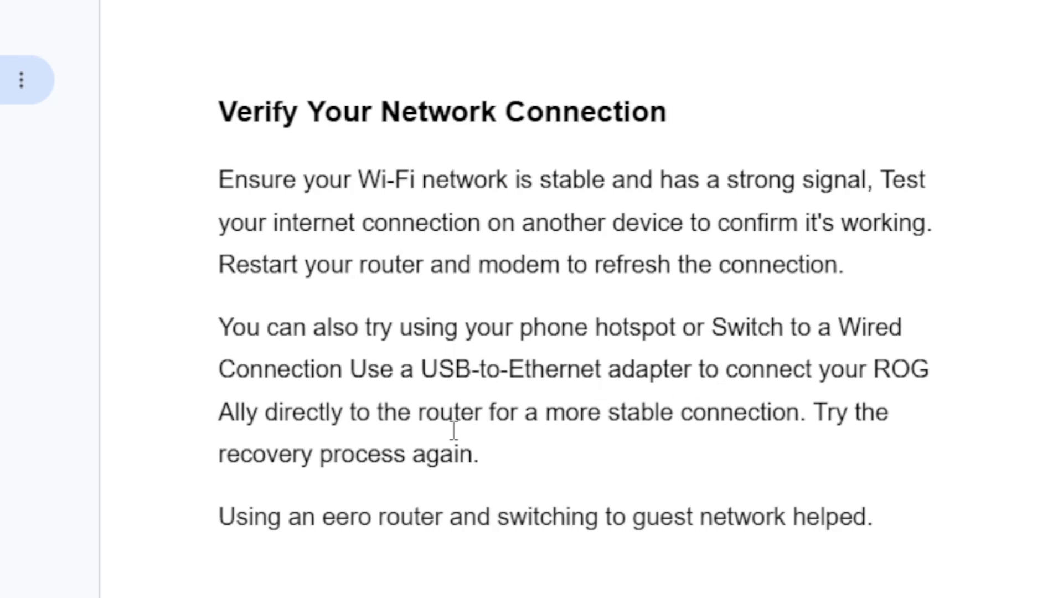
mouse_move(558, 442)
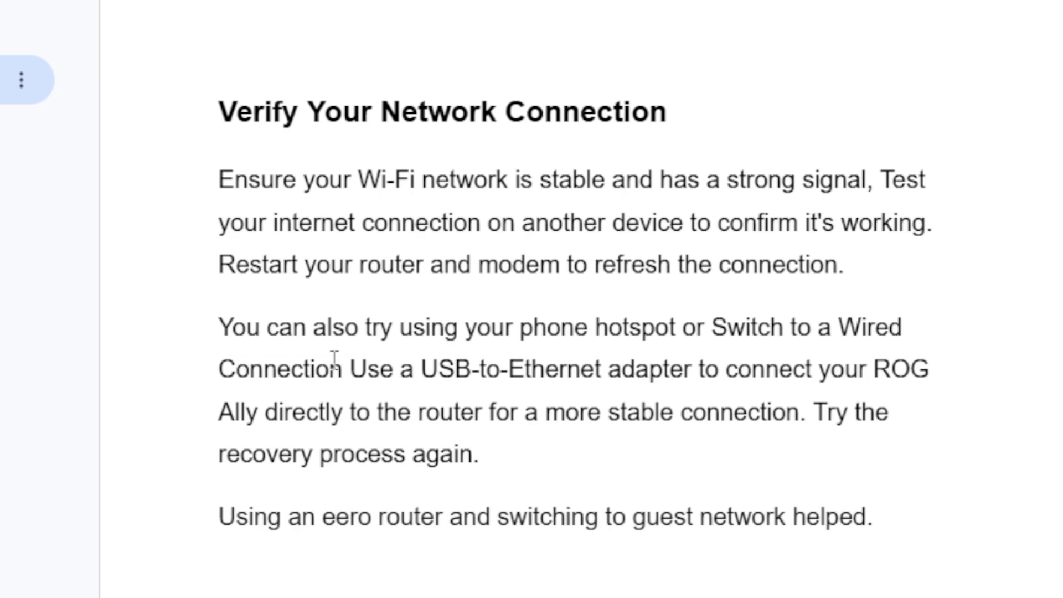
mouse_move(631, 346)
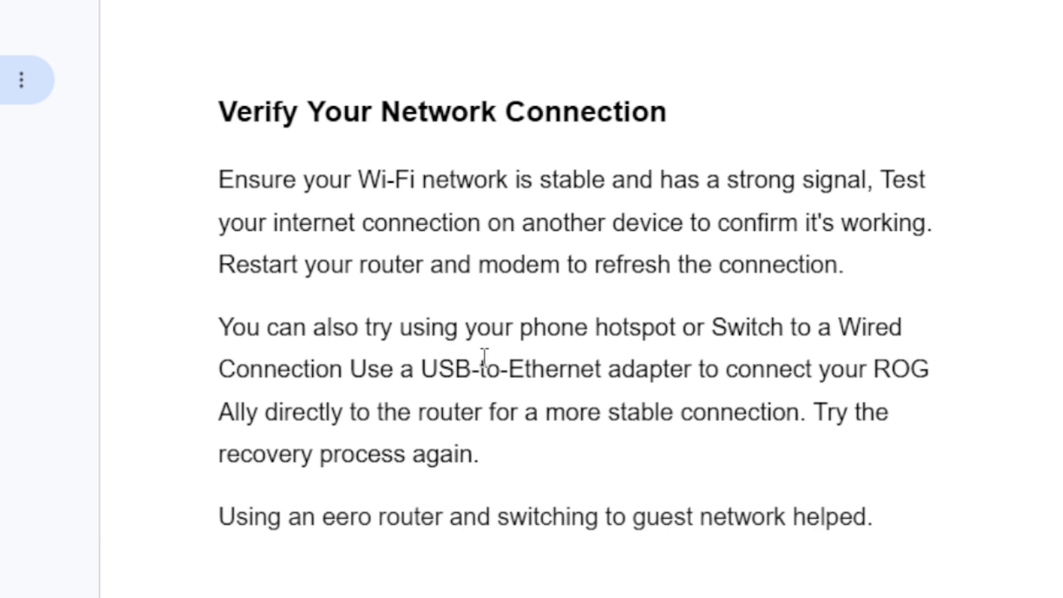
mouse_move(543, 370)
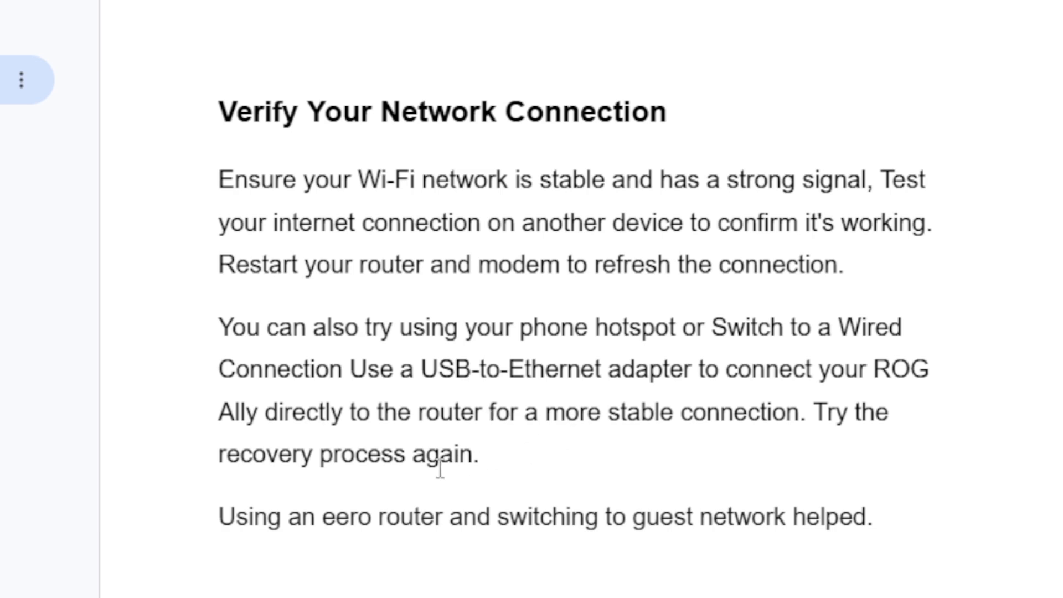
mouse_move(320, 486)
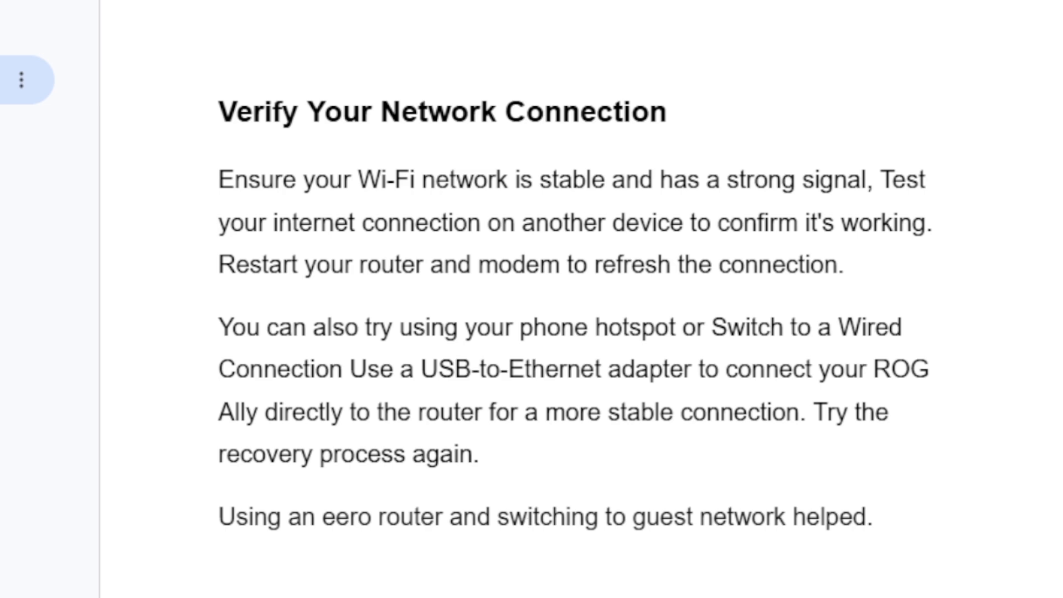
scroll(down, 3)
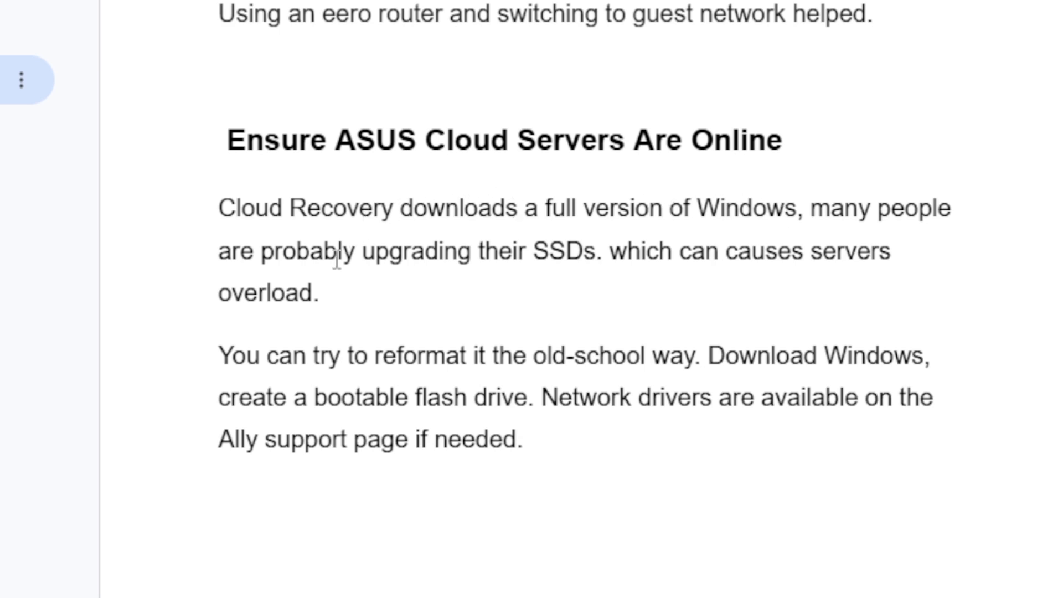
mouse_move(501, 265)
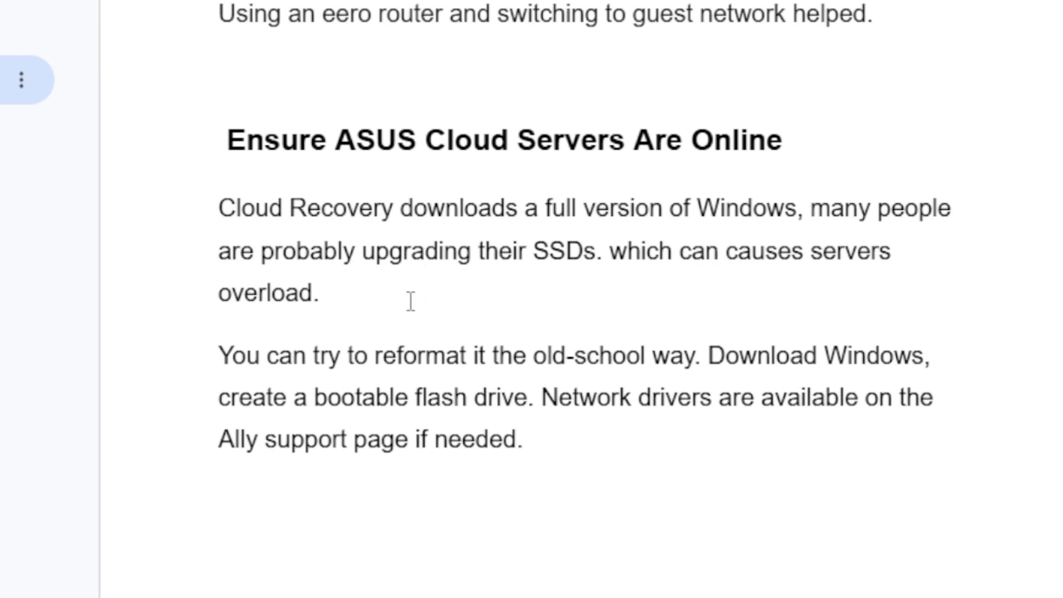
mouse_move(400, 353)
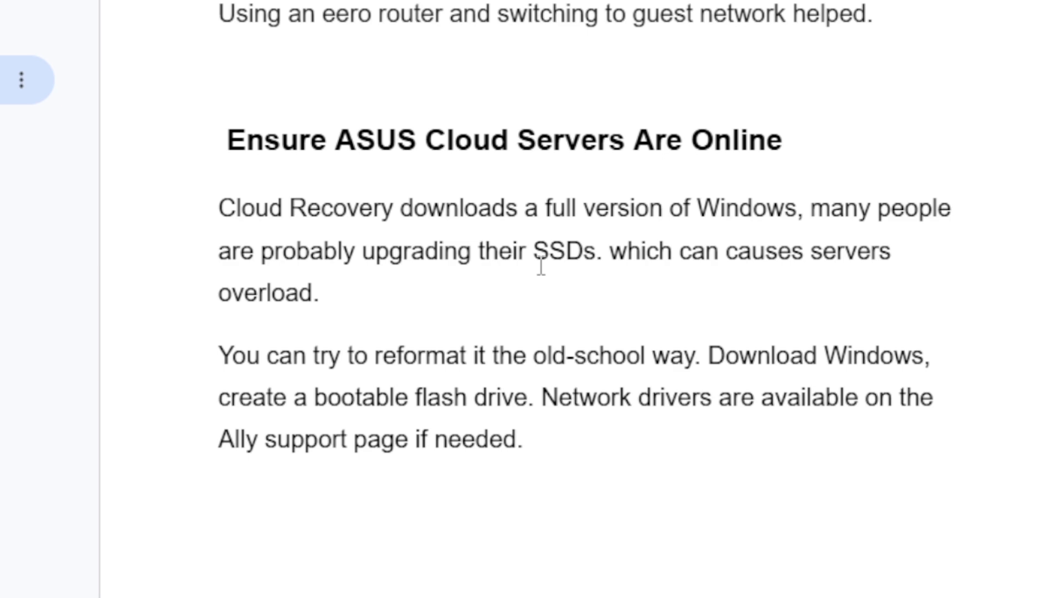
mouse_move(373, 309)
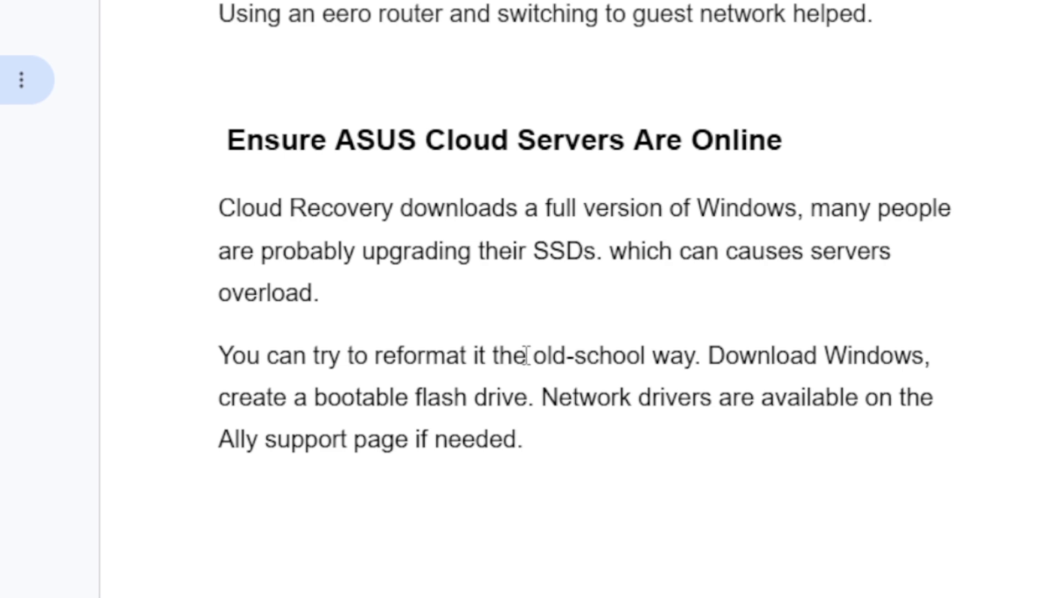
mouse_move(488, 379)
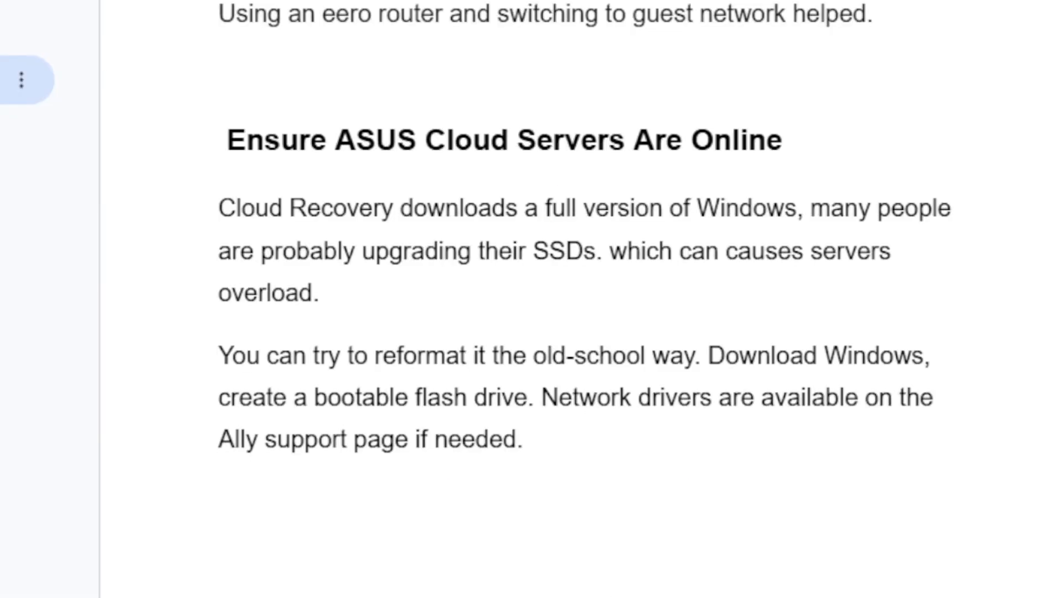
scroll(down, 3)
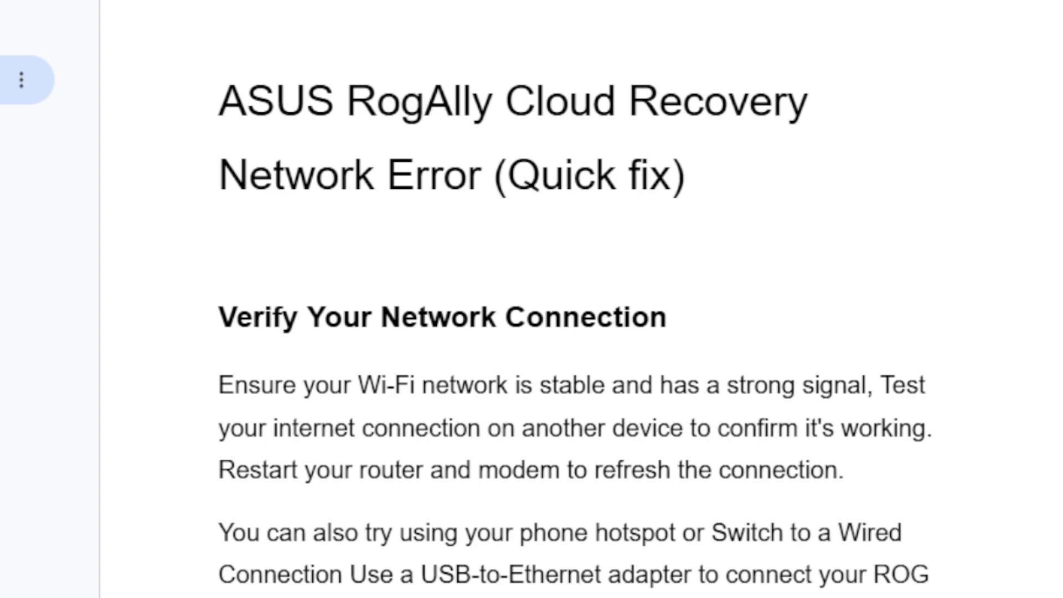
scroll(down, 3)
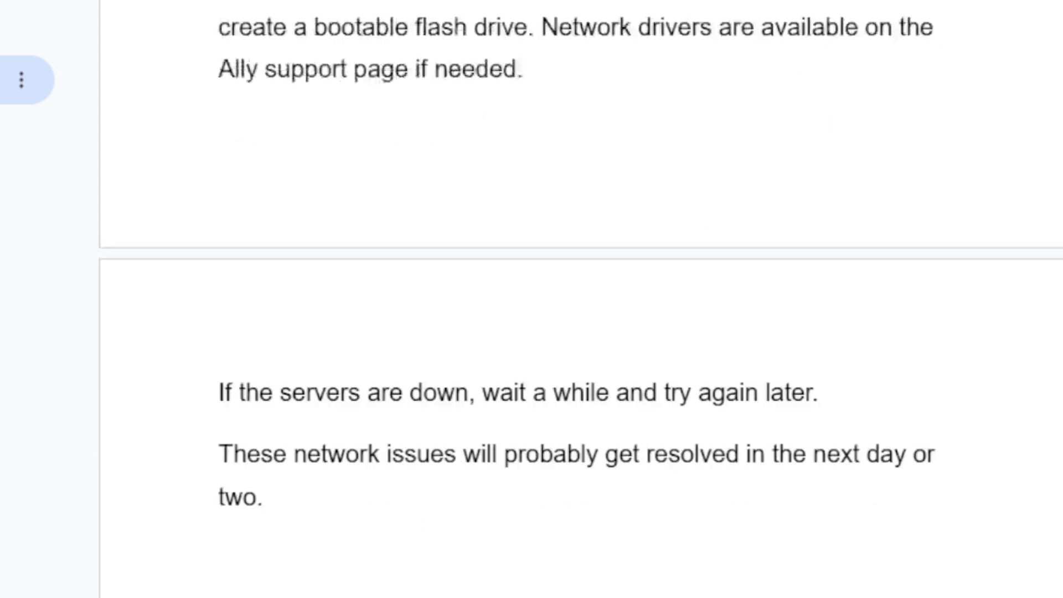